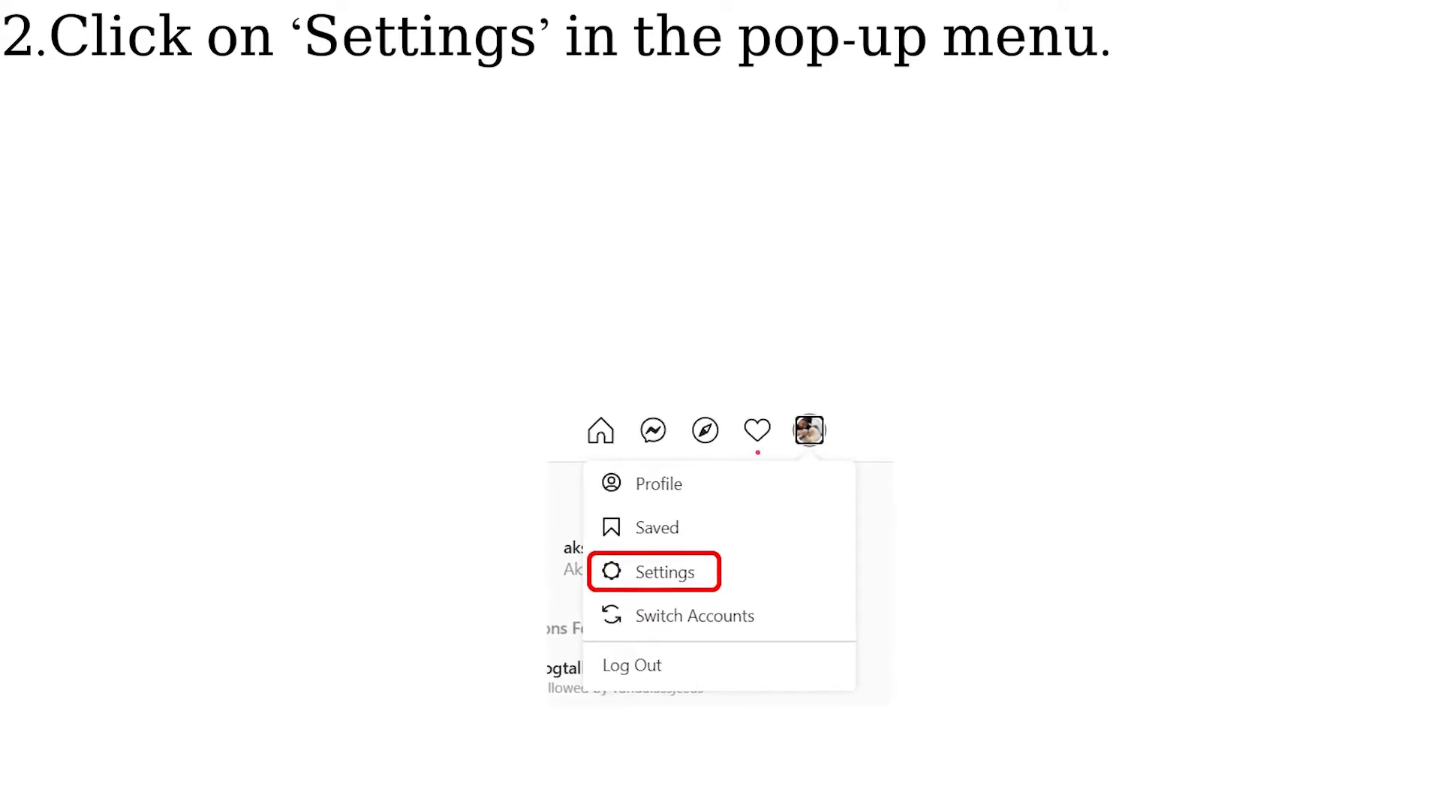
- Go from account Settings to the Manage Contacts page showing 0 synced contacts
left_click(664, 571)
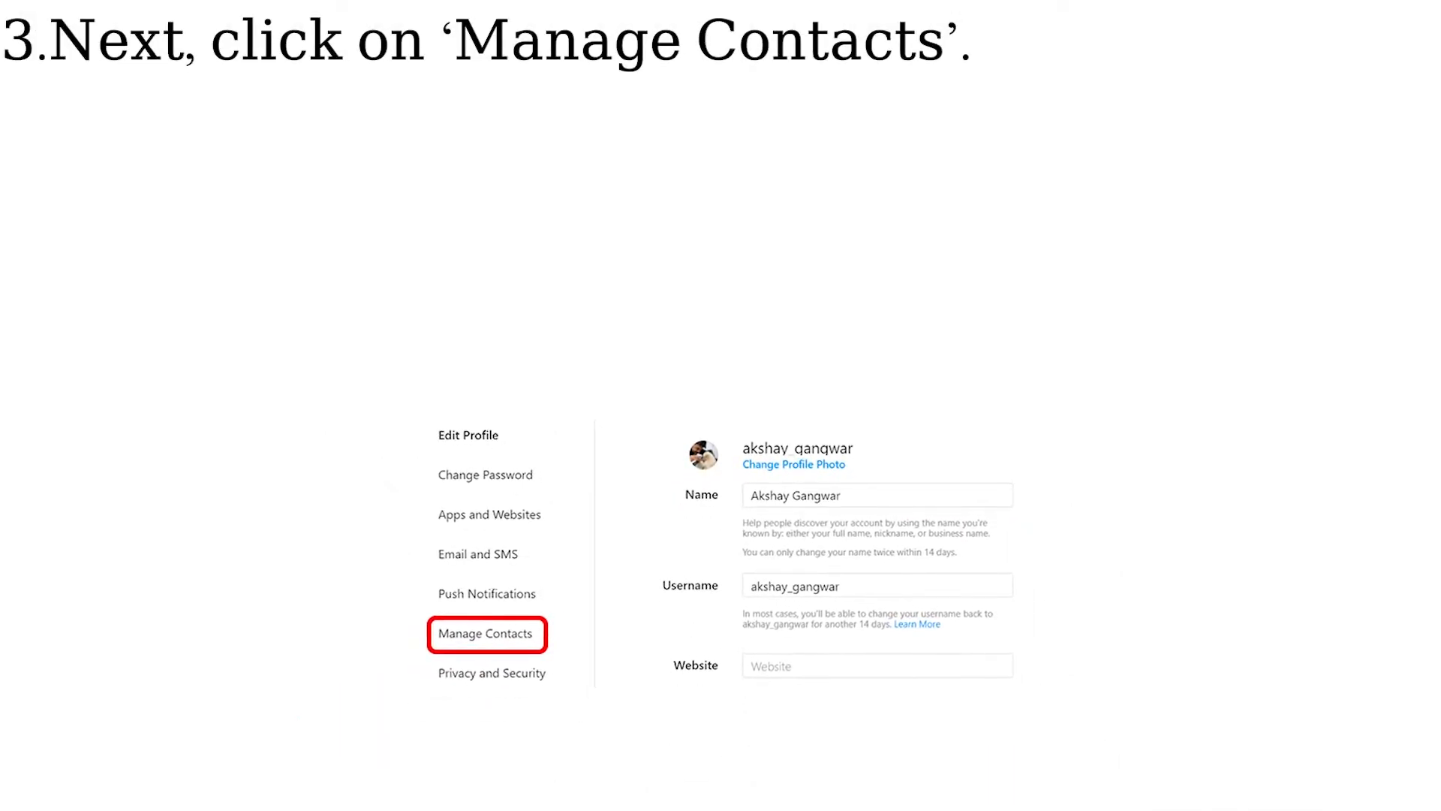
left_click(485, 634)
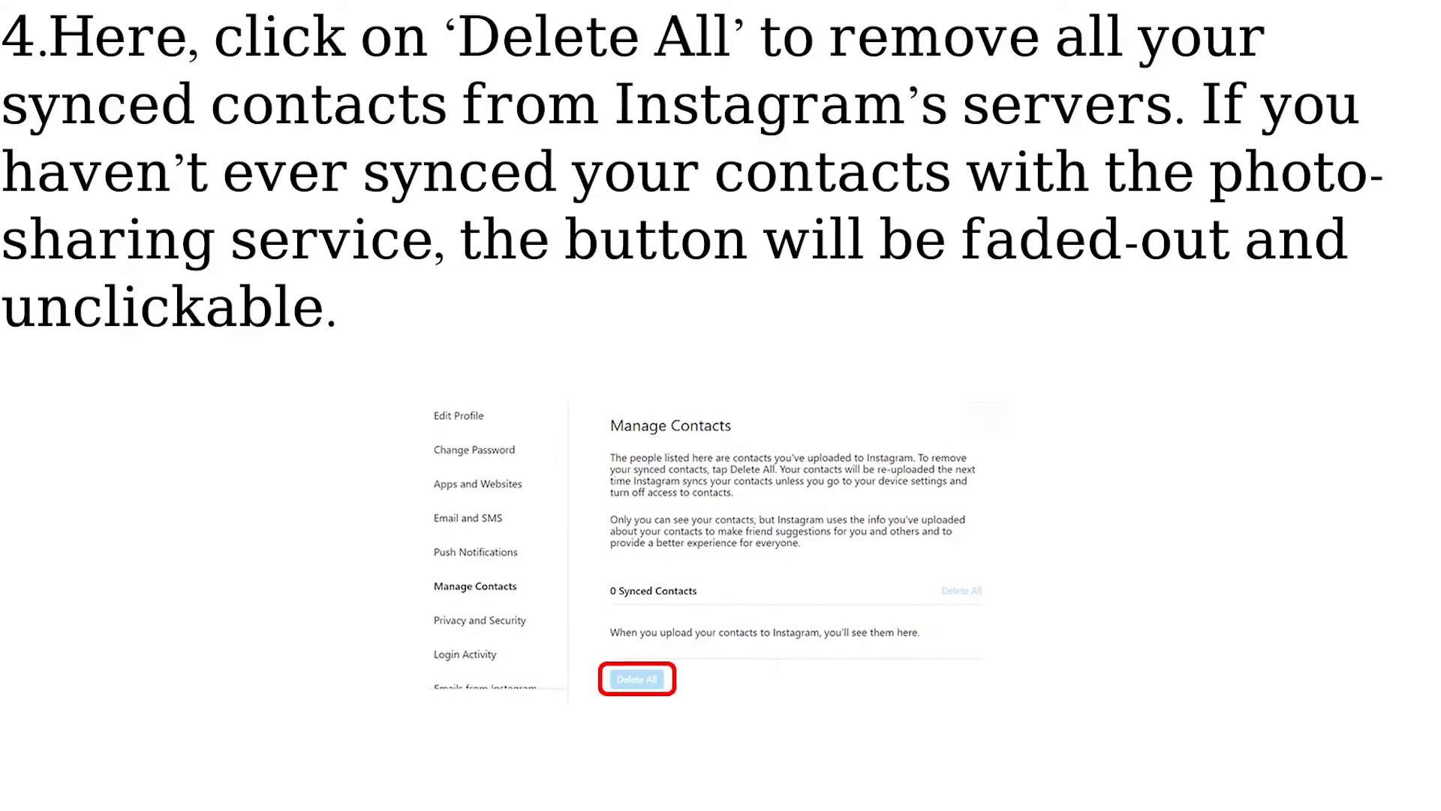